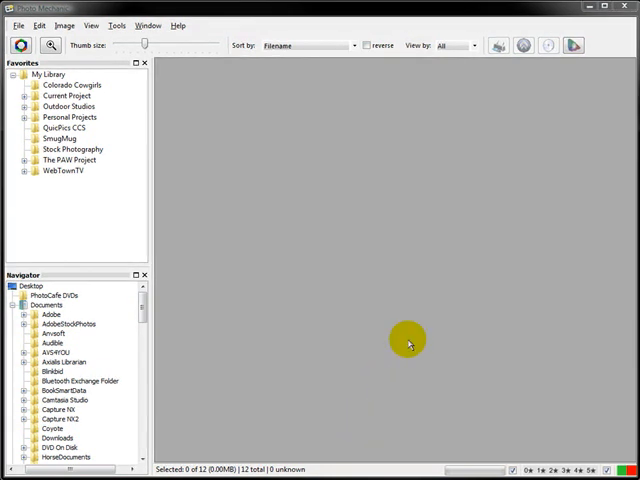
{"action": "mouse_move", "coordinate": [22, 110]}
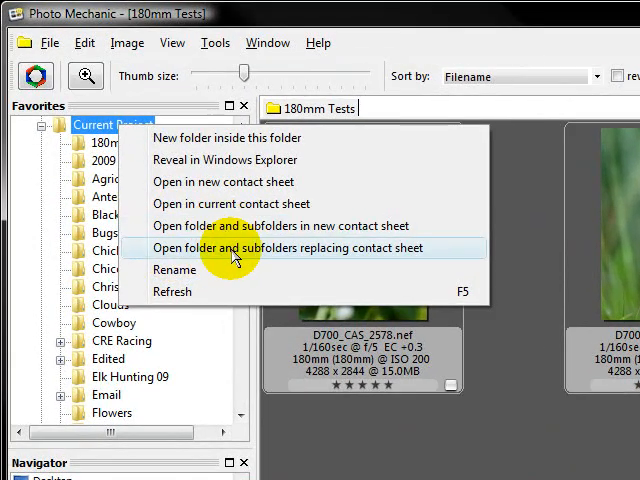
{"action": "mouse_move", "coordinate": [200, 224]}
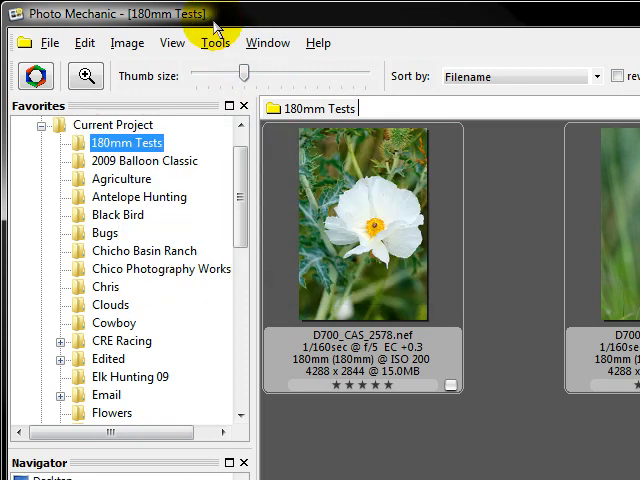
{"action": "mouse_move", "coordinate": [122, 252]}
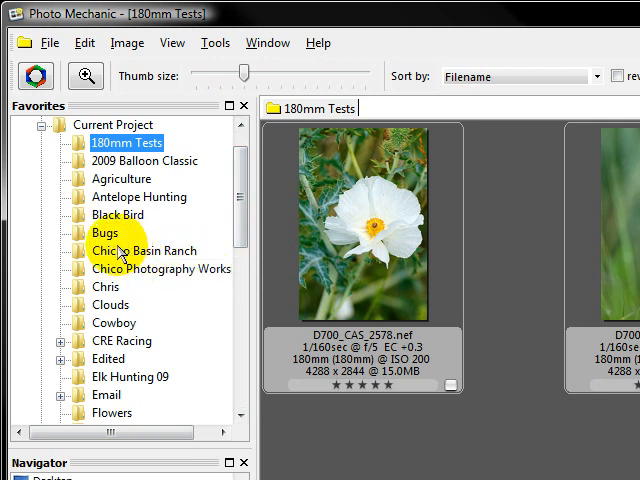
- Preview the Bugs folder and bring up its context-menu options from Favorites
{"action": "left_click", "coordinate": [104, 232]}
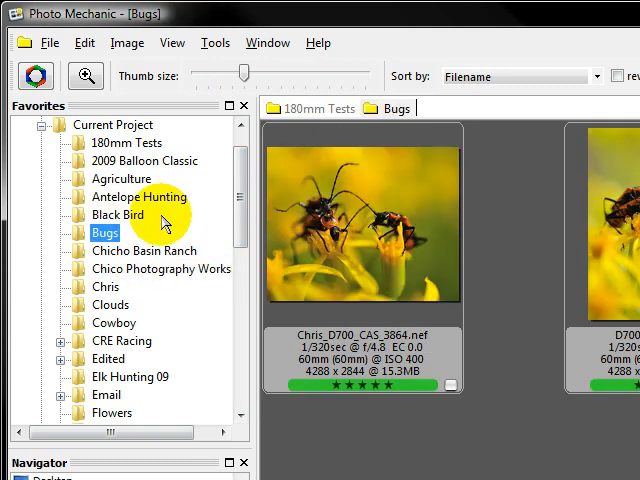
{"action": "mouse_move", "coordinate": [318, 108]}
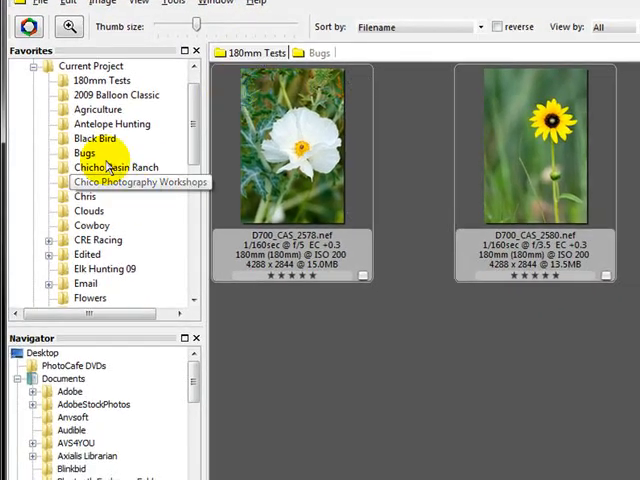
{"action": "right_click", "coordinate": [84, 152]}
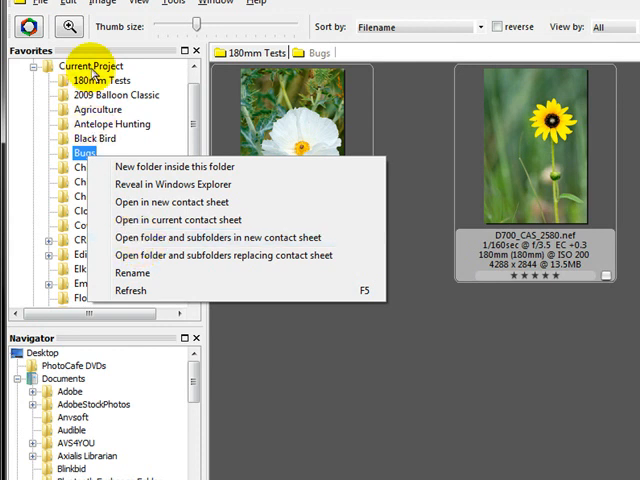
{"action": "left_click", "coordinate": [174, 200]}
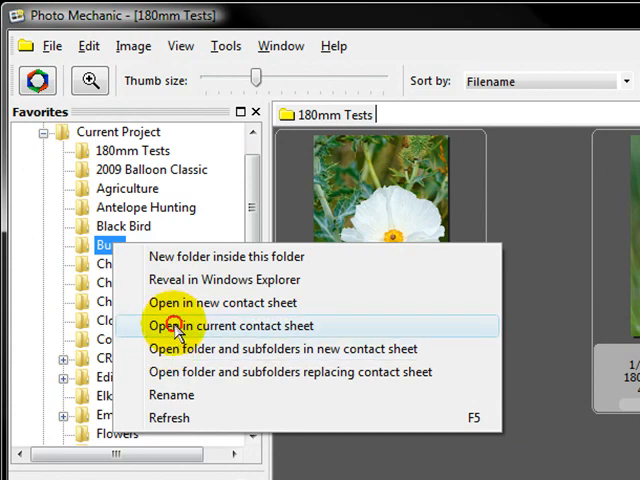
- Merge the Bugs photos into the 180mm Tests contact sheet and collapse Current Project
{"action": "left_click", "coordinate": [230, 324]}
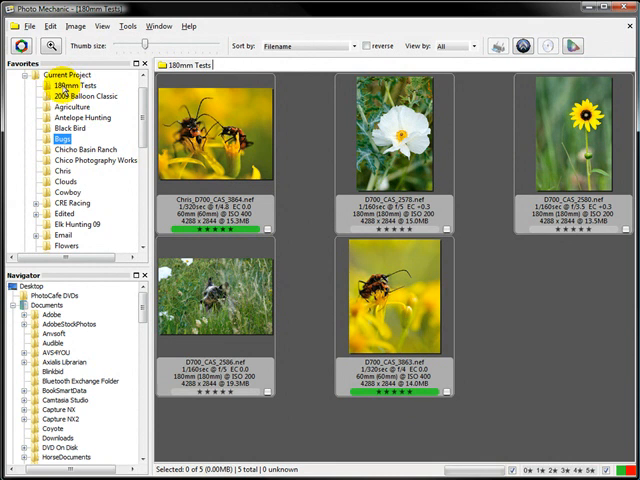
{"action": "left_click", "coordinate": [46, 140]}
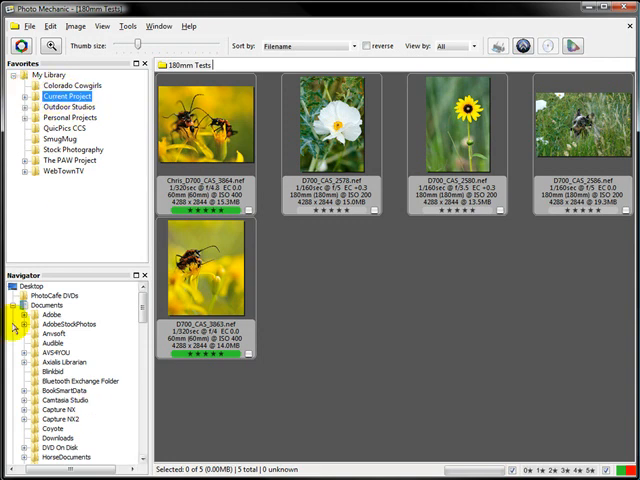
{"action": "mouse_move", "coordinate": [384, 336]}
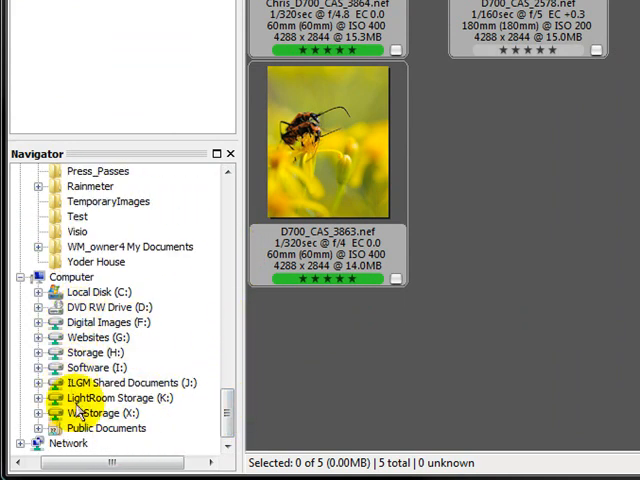
- Expand the Digital Images (F:) drive and scroll to the horse photos folder
{"action": "left_click", "coordinate": [100, 322]}
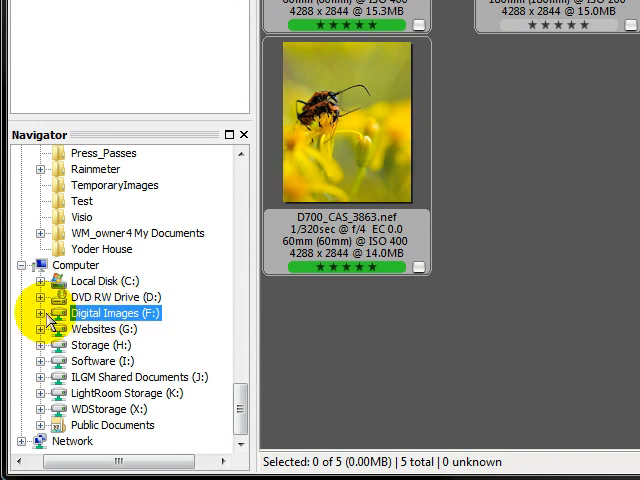
{"action": "left_click", "coordinate": [40, 312]}
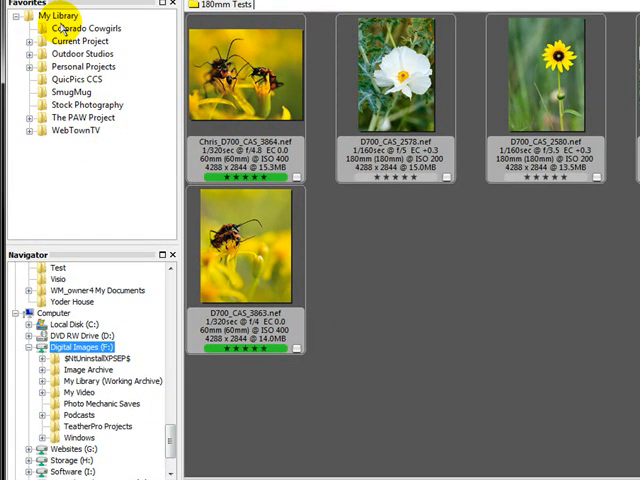
{"action": "scroll", "scroll_direction": "down", "scroll_amount": 3}
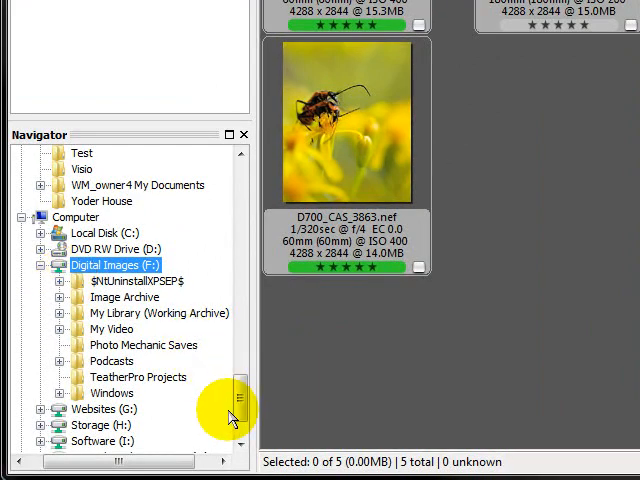
{"action": "scroll", "scroll_direction": "down", "scroll_amount": 3}
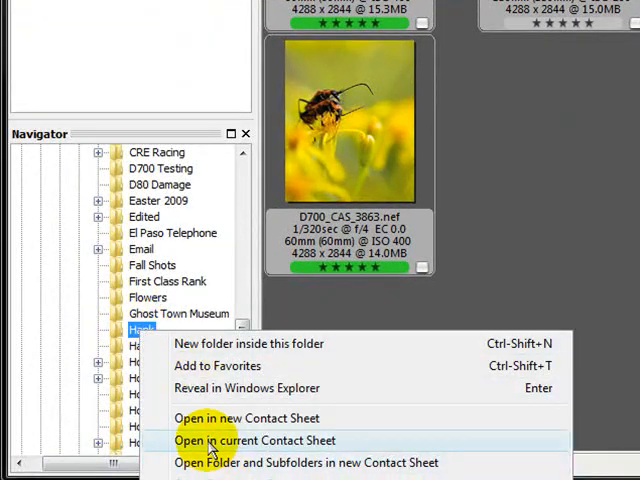
- Add the horse photos folder to the current 180mm Tests contact sheet
{"action": "left_click", "coordinate": [244, 440]}
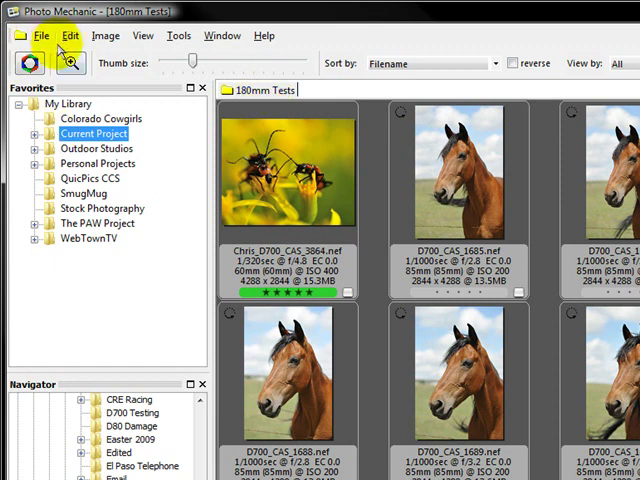
- Remember the combined folders as a favorite named 'My Book'
{"action": "left_click", "coordinate": [40, 36]}
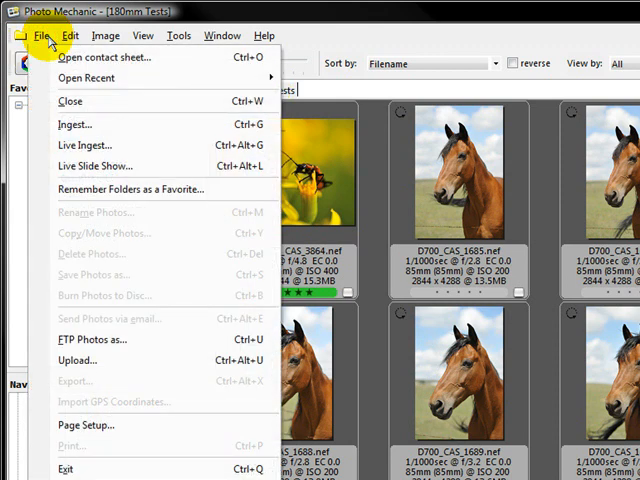
{"action": "mouse_move", "coordinate": [120, 188]}
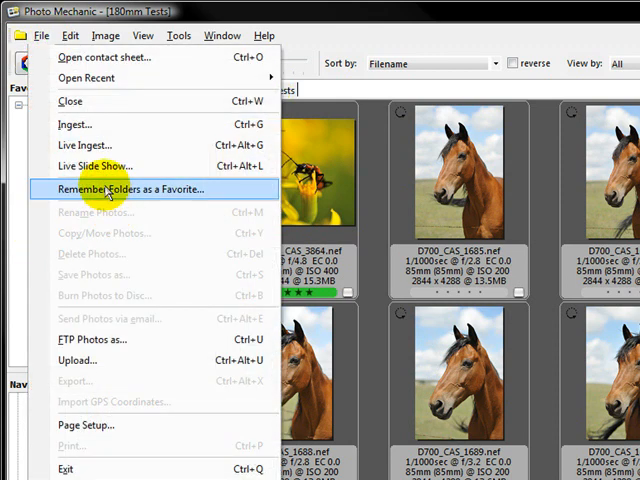
{"action": "mouse_move", "coordinate": [188, 200]}
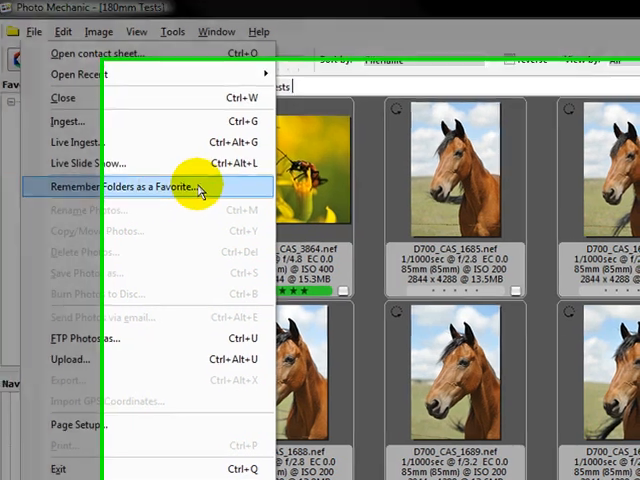
{"action": "left_click", "coordinate": [136, 186]}
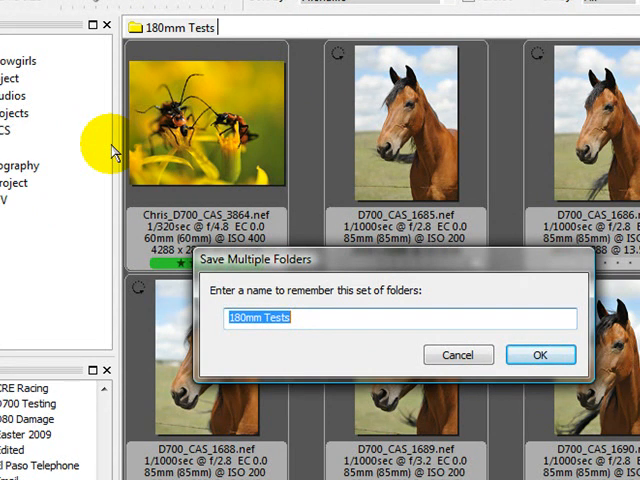
{"action": "type", "text": "My Book"}
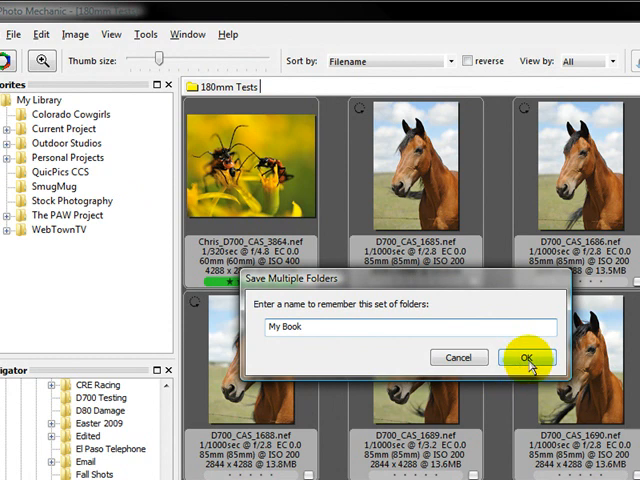
{"action": "left_click", "coordinate": [528, 356]}
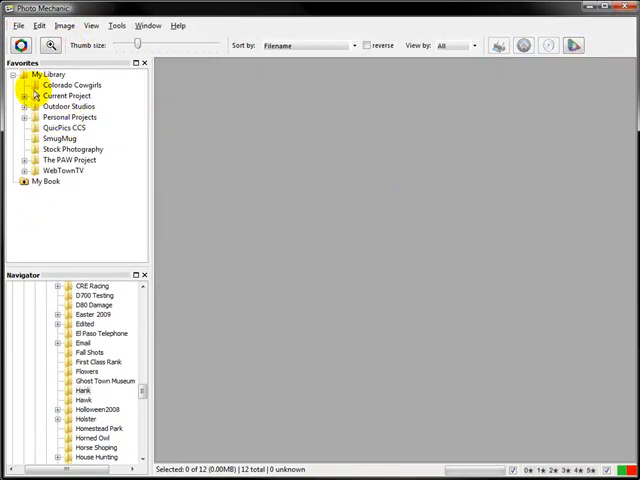
- Reopen the My Book favorite as a bug-and-horse contact sheet
{"action": "left_click", "coordinate": [24, 74]}
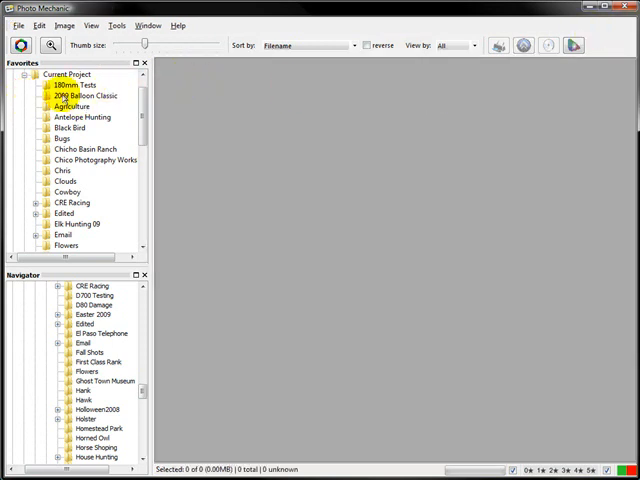
{"action": "left_click", "coordinate": [68, 84]}
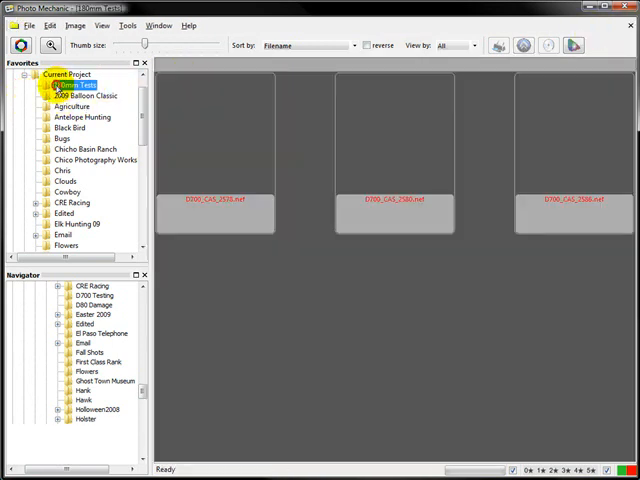
{"action": "left_click", "coordinate": [70, 84]}
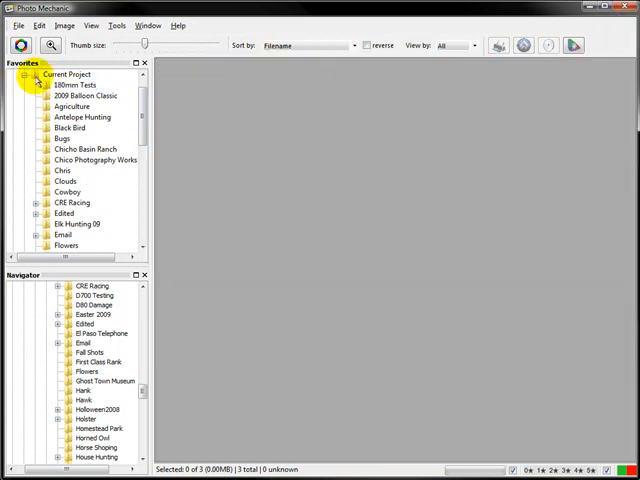
{"action": "left_click", "coordinate": [42, 182]}
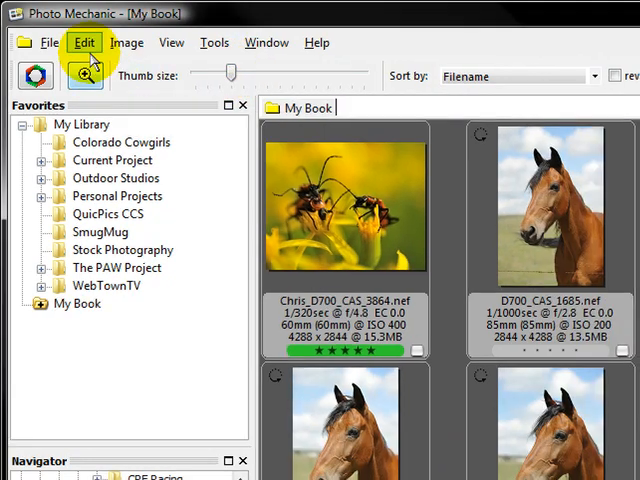
- Bring up the Find dialog to search the photos via Edit > Find
{"action": "left_click", "coordinate": [84, 42]}
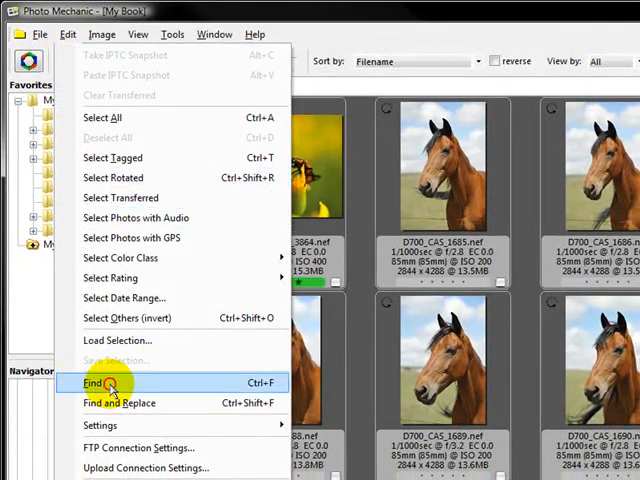
{"action": "left_click", "coordinate": [94, 382]}
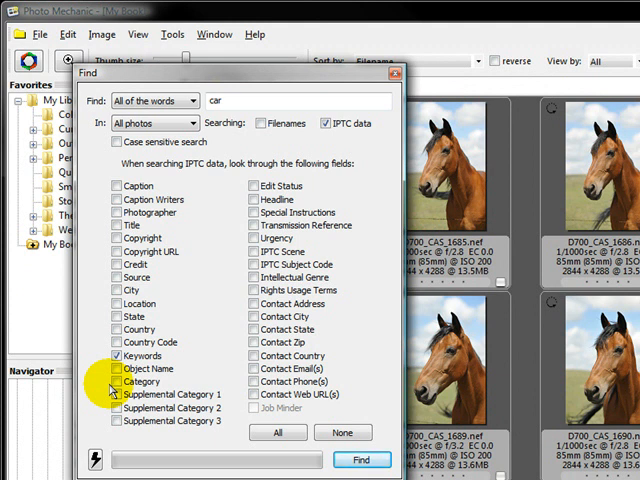